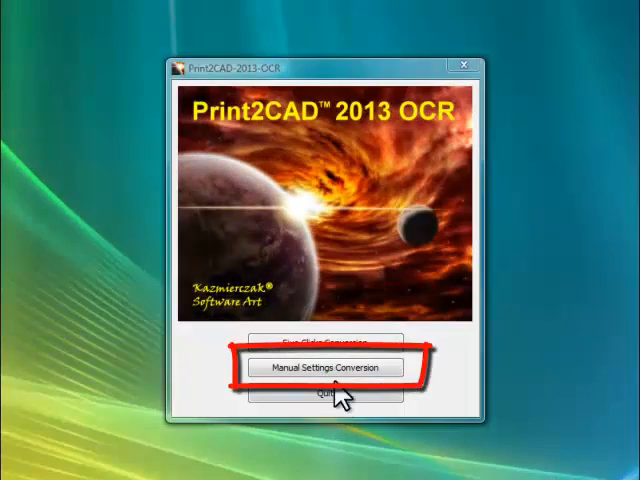
- Start a manual-settings conversion and add print2cad-video-1.pdf to the file list
click(336, 368)
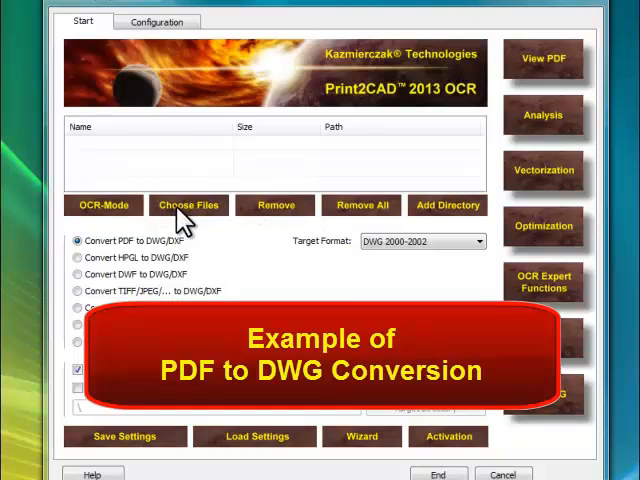
click(188, 204)
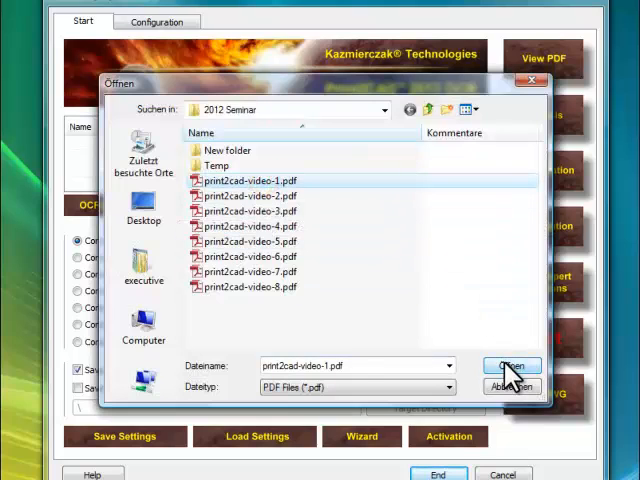
click(512, 366)
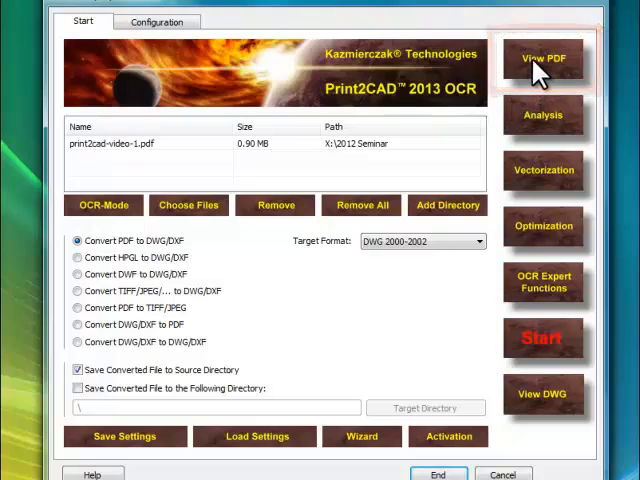
click(544, 60)
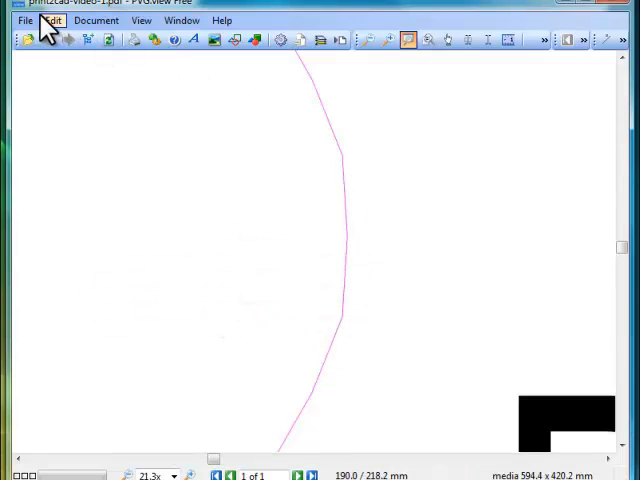
click(24, 20)
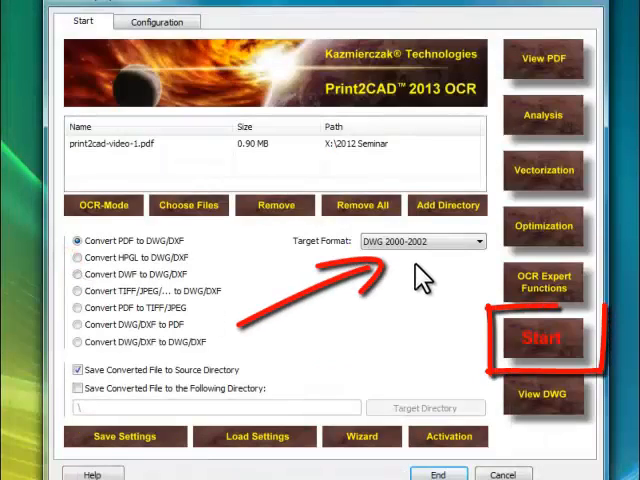
- Run the PDF-to-DWG conversion and dismiss the results dialog
click(542, 338)
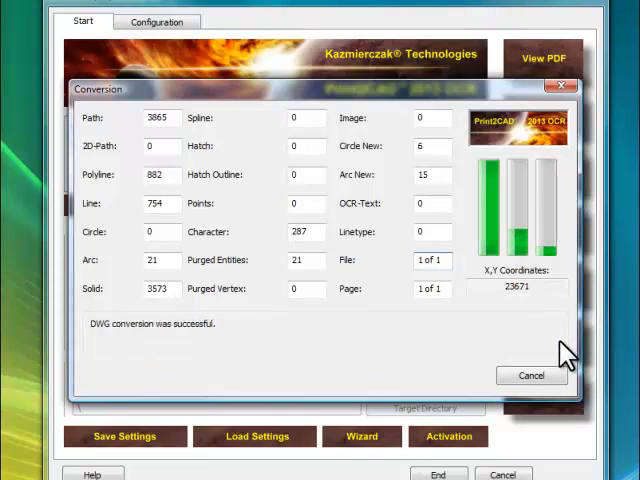
click(532, 376)
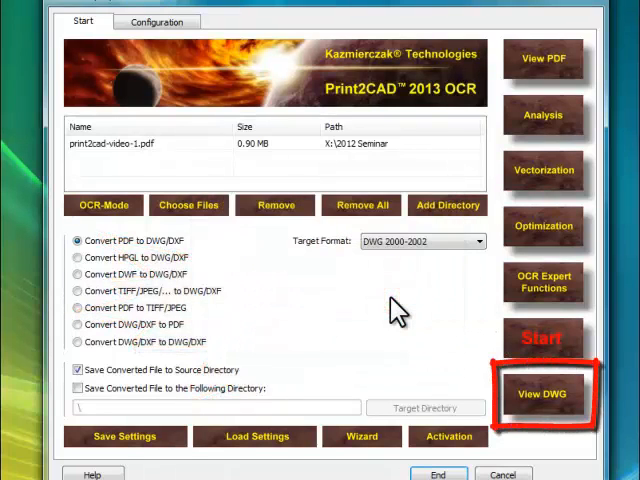
mouse_move(548, 448)
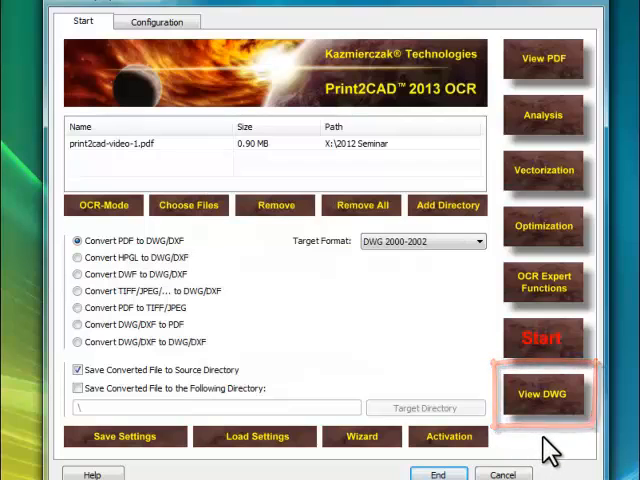
- View the converted DWG and isolate layers such as Color 4, Raster and Text-4
click(542, 392)
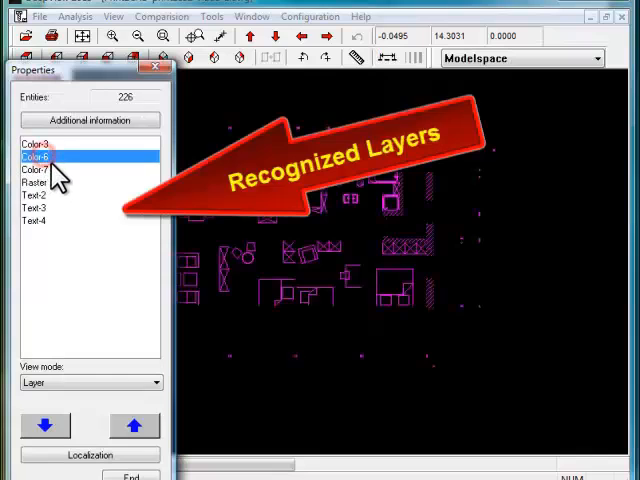
click(40, 182)
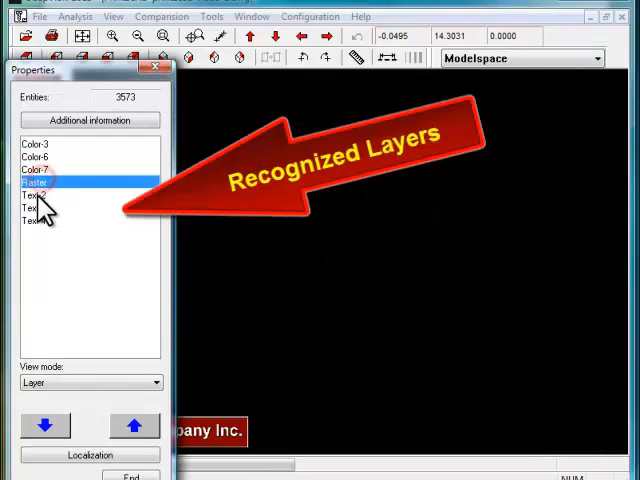
click(64, 270)
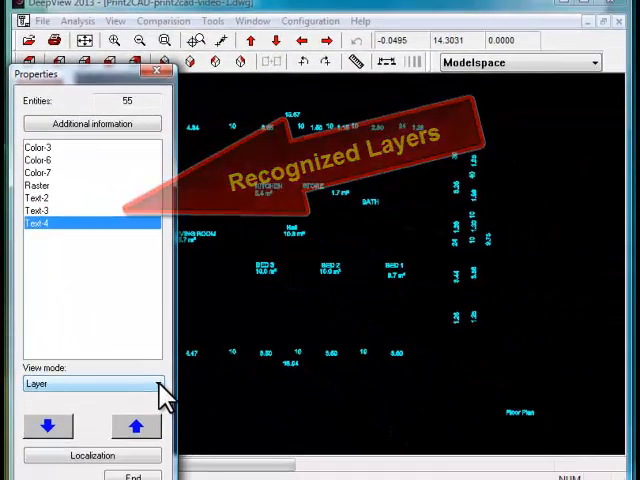
click(48, 424)
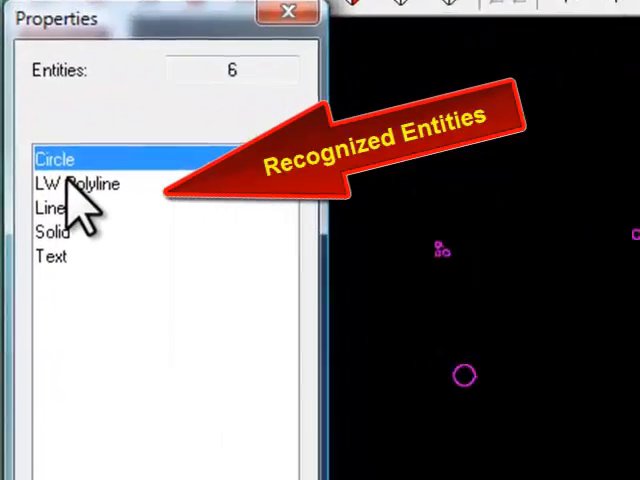
- Group by entity type and isolate entries like Circle and Line
click(80, 188)
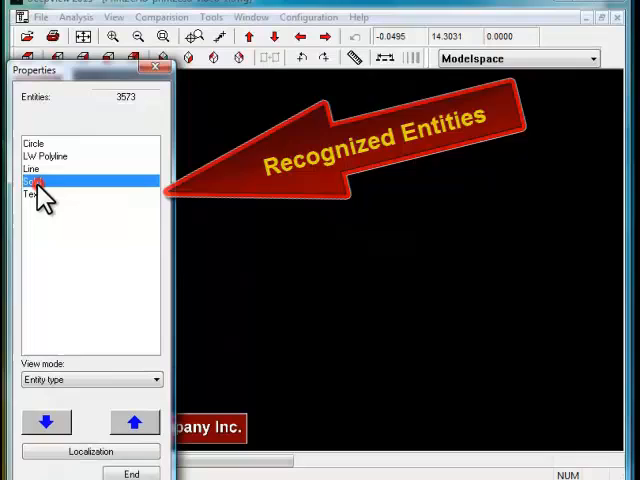
click(32, 194)
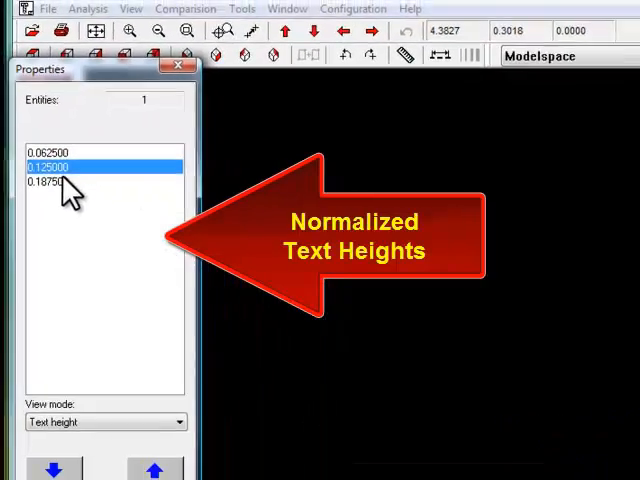
- Group by text height and isolate the 0.125000 height
click(44, 168)
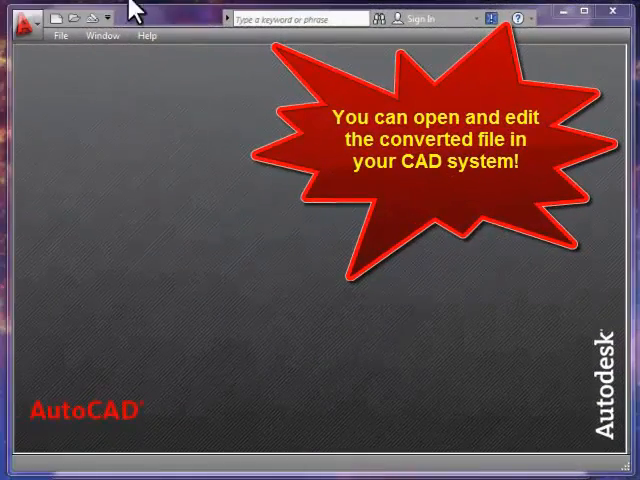
- Open the converted drawing Print2CAD-print2cad-video-1 from the Select File dialog
click(60, 36)
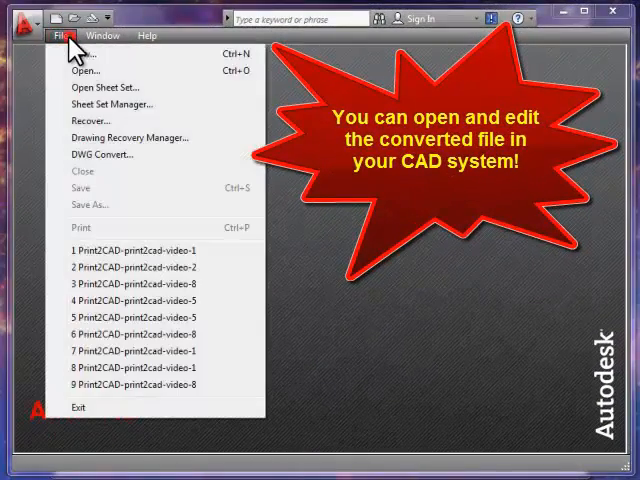
click(86, 70)
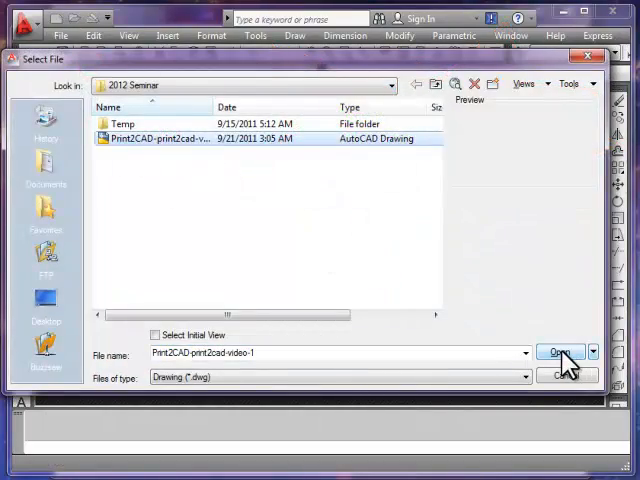
click(560, 352)
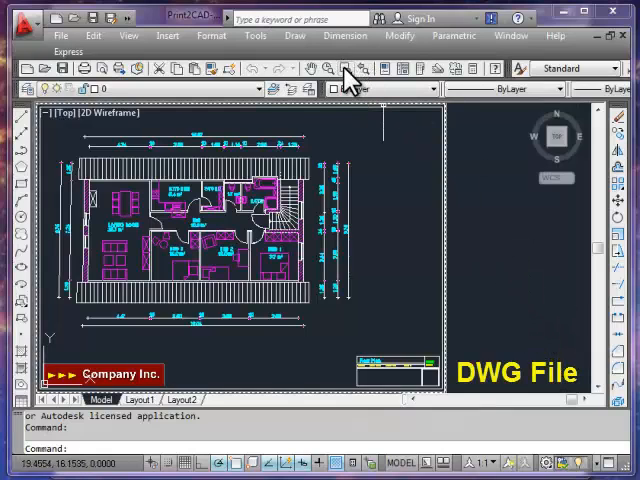
- Begin a Zoom Window by specifying the first corner on the floor plan
click(344, 68)
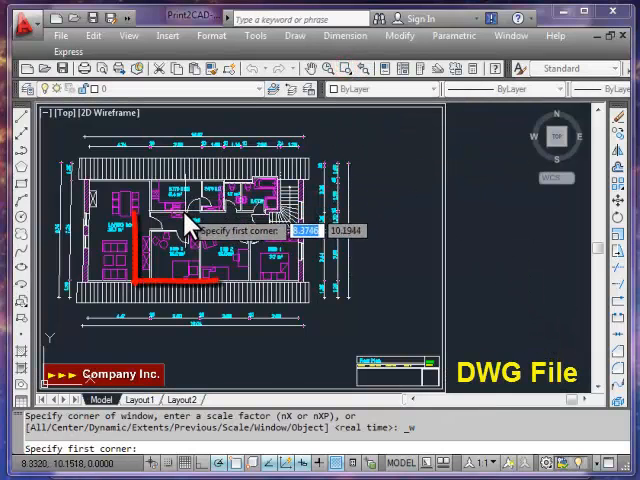